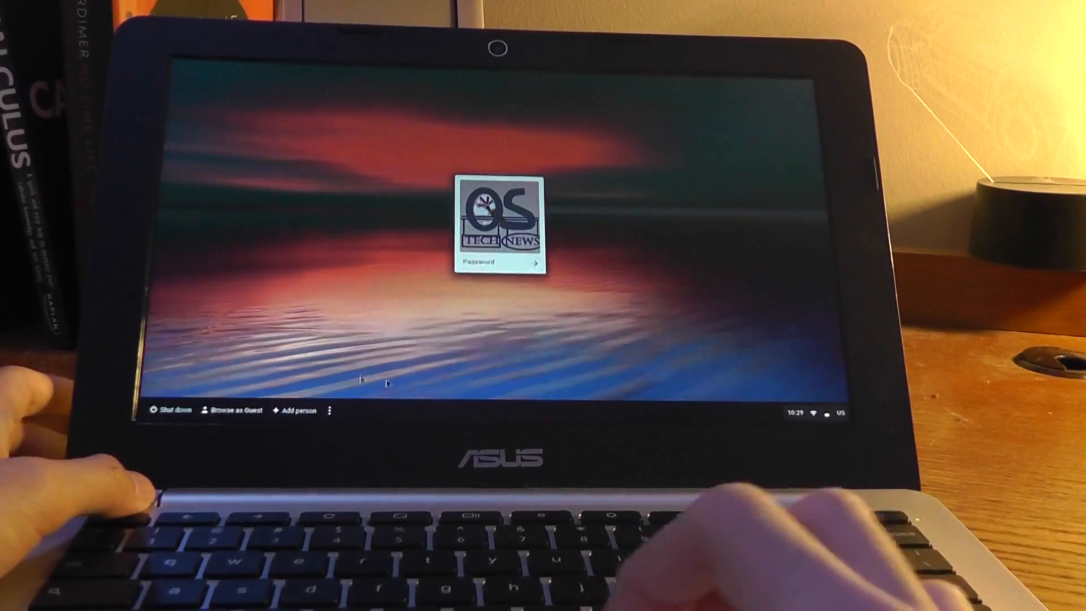
- Start a guest session from the login screen and close the browser window
click(239, 409)
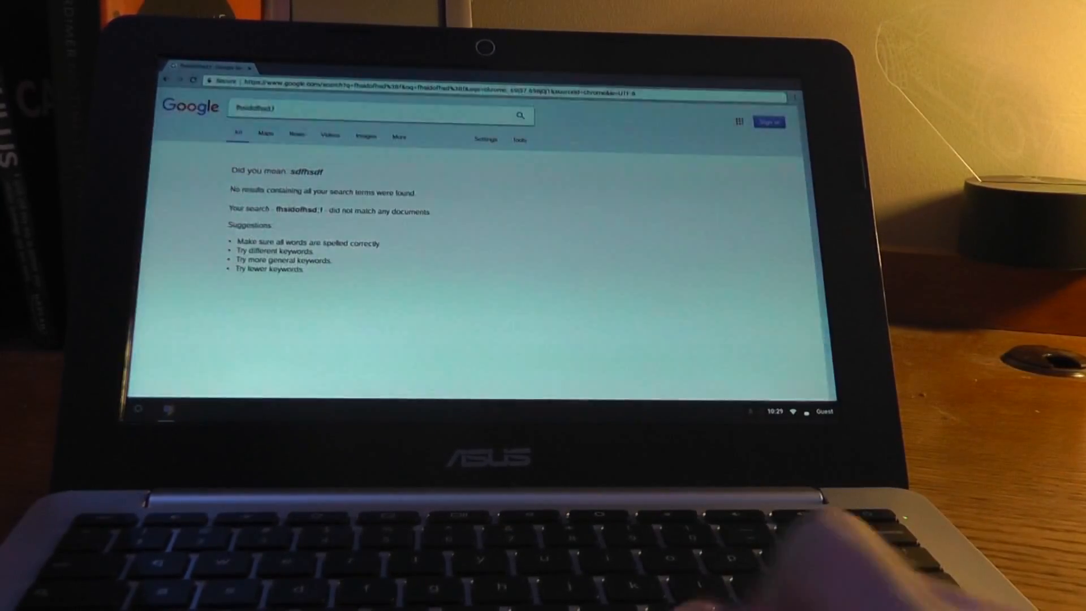
click(167, 79)
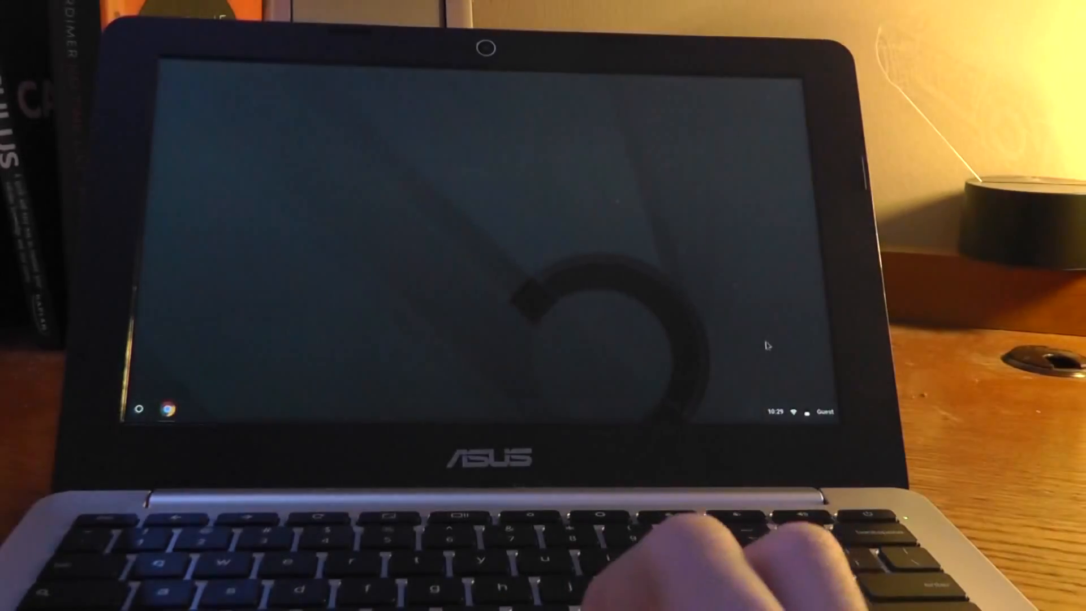
click(806, 412)
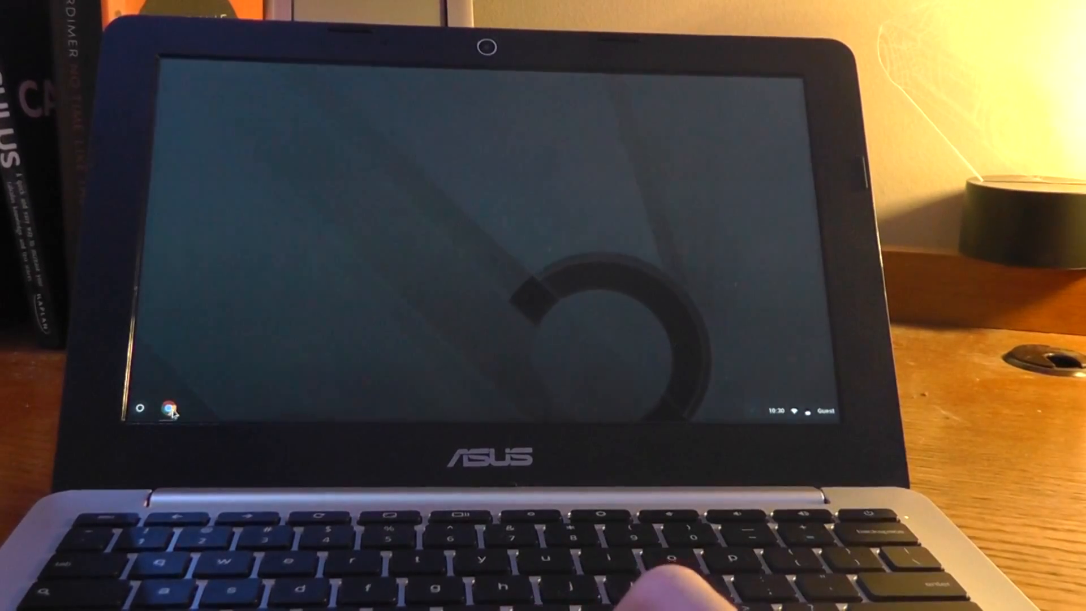
- Launch Chrome from the shelf to show the Google homepage
click(175, 408)
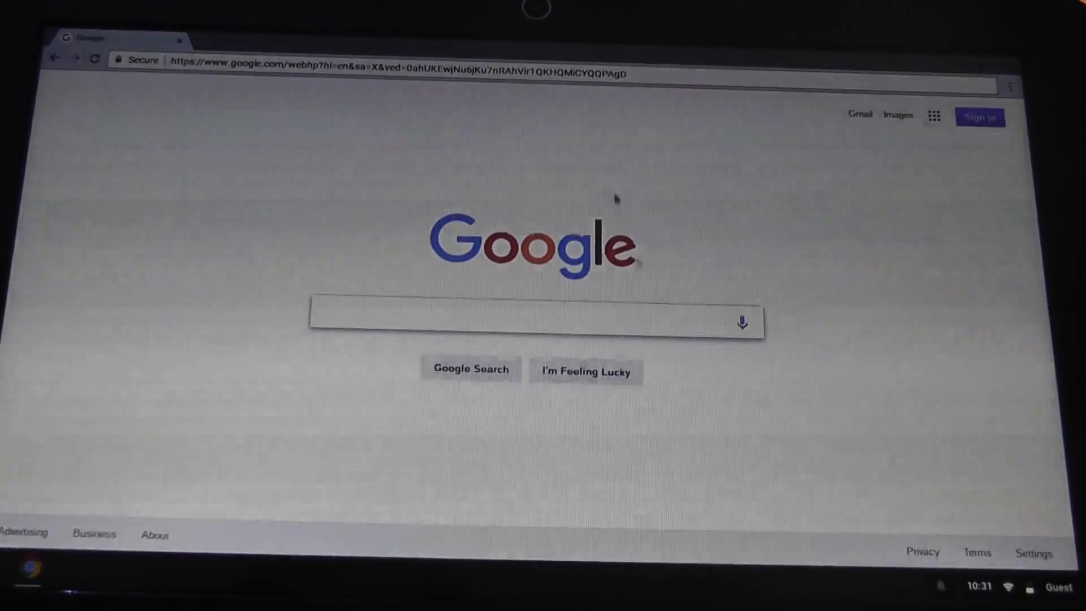
- Search Google for 'newyork' and open The New York Times homepage result
click(398, 72)
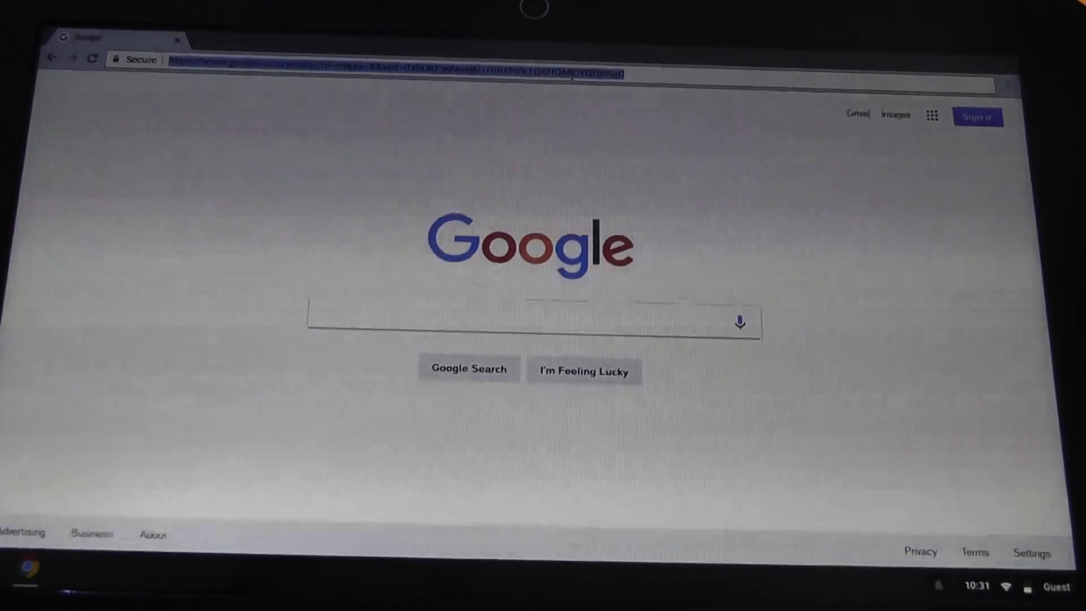
text(newyork)
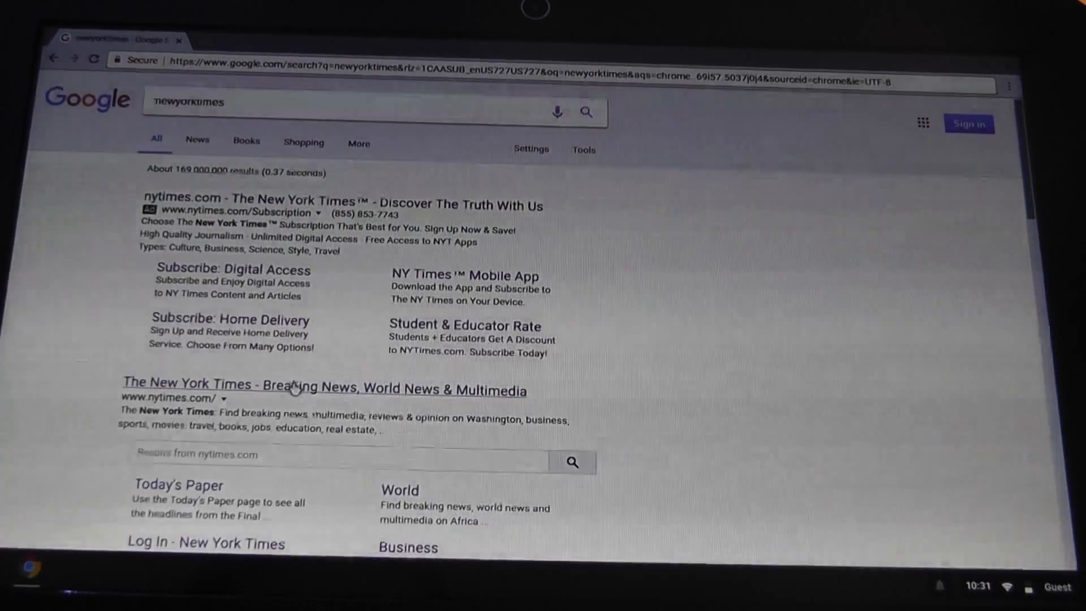
click(324, 388)
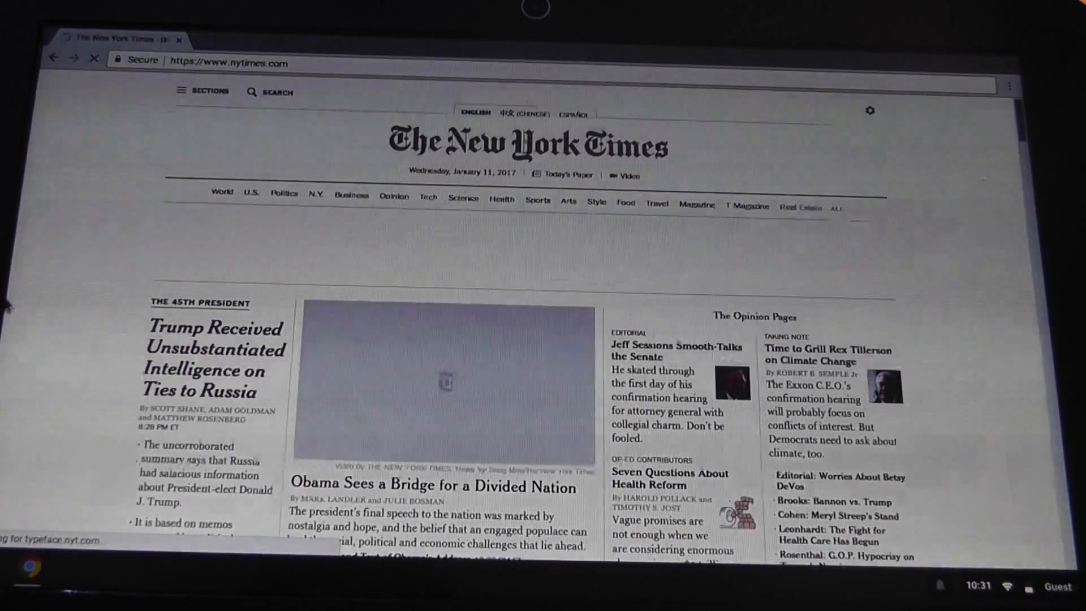